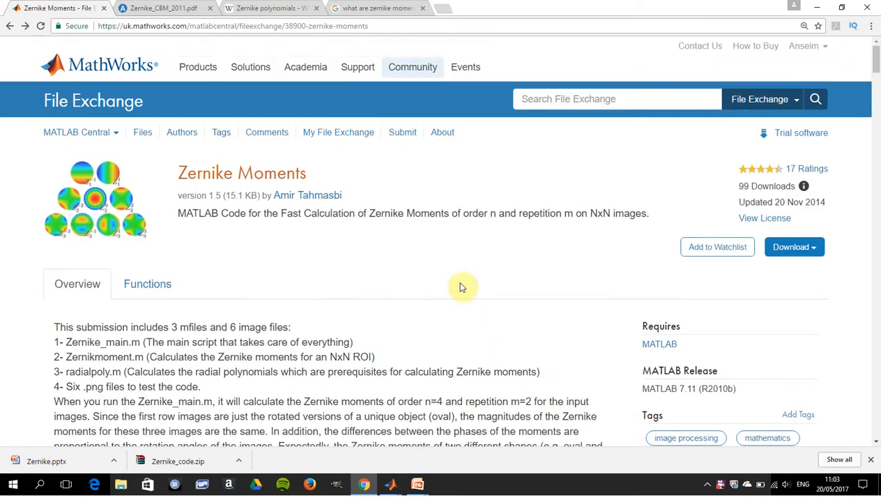
pyautogui.moveTo(306, 195)
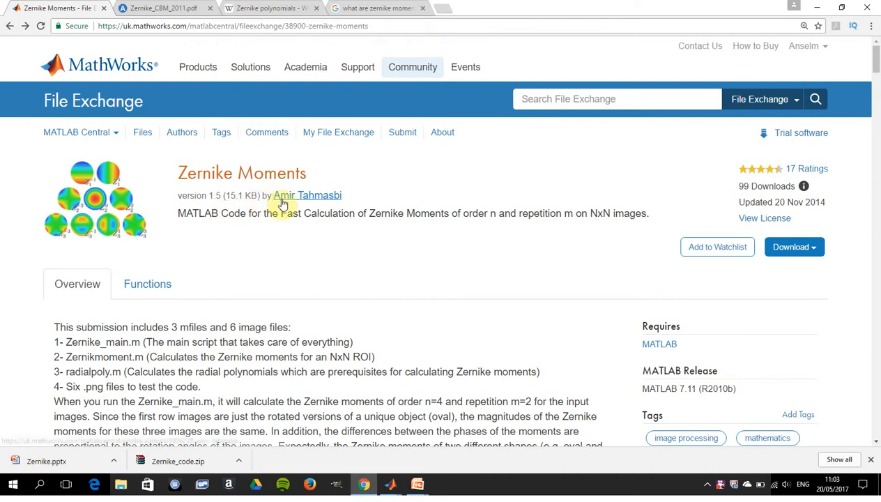
pyautogui.moveTo(384, 25)
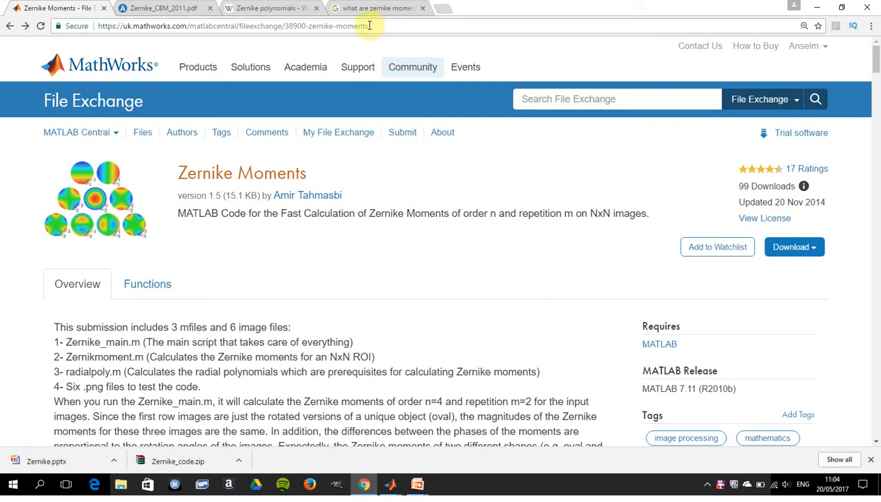
pyautogui.moveTo(293, 179)
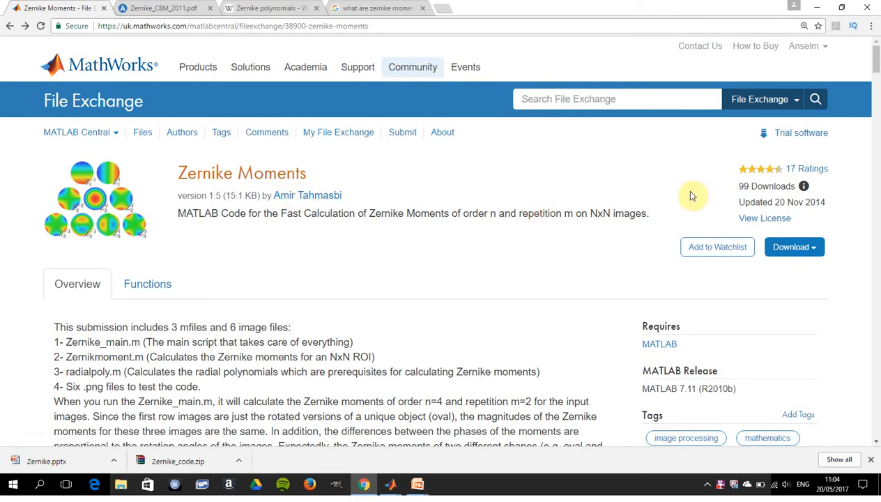
pyautogui.moveTo(877, 63)
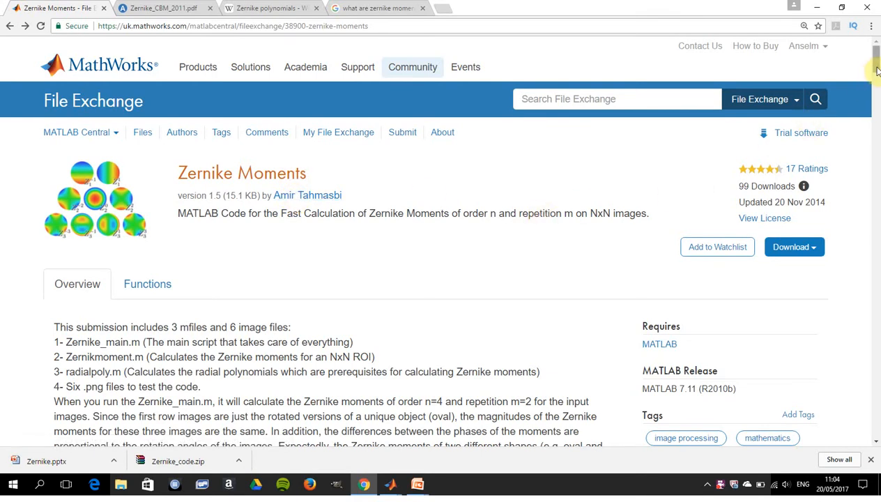
# Step: Scroll the Zernike Moments File Exchange page down to its license agreement citing the papers
pyautogui.scroll(-3)
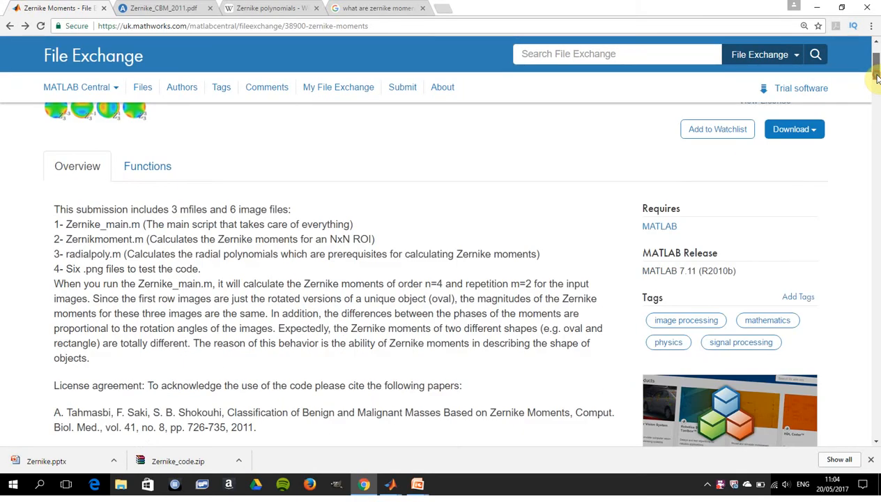
pyautogui.moveTo(459, 283)
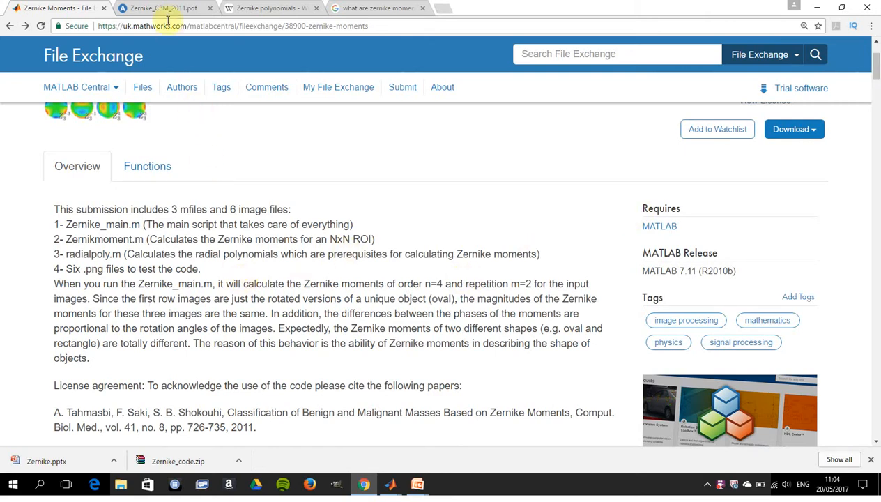
# Step: View the Zernike_CBM_2011.pdf paper's title and abstract on benign and malignant mass classification
pyautogui.click(163, 8)
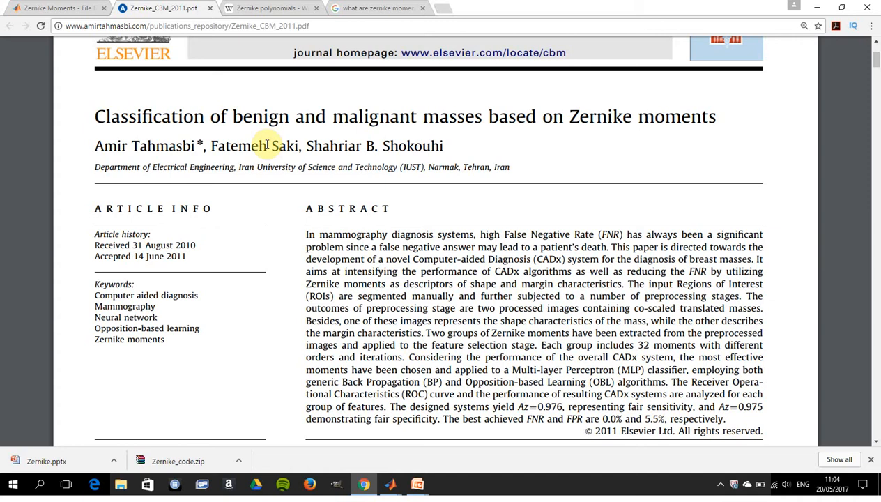
pyautogui.scroll(-3)
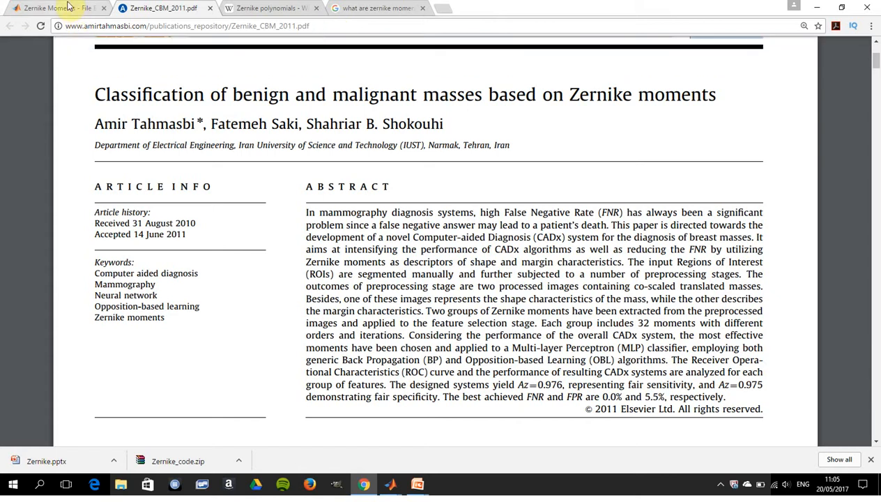
# Step: Return to the Zernike Moments page and view the comments with the author's main-publication link
pyautogui.click(56, 9)
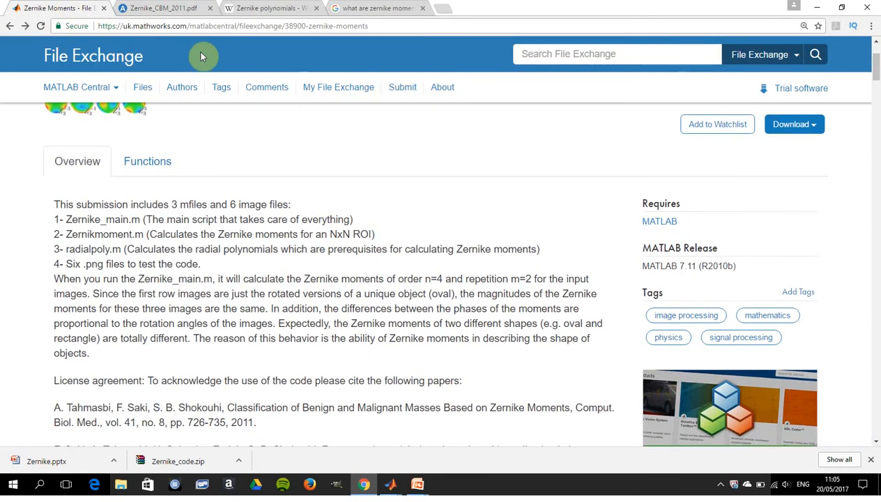
pyautogui.scroll(-3)
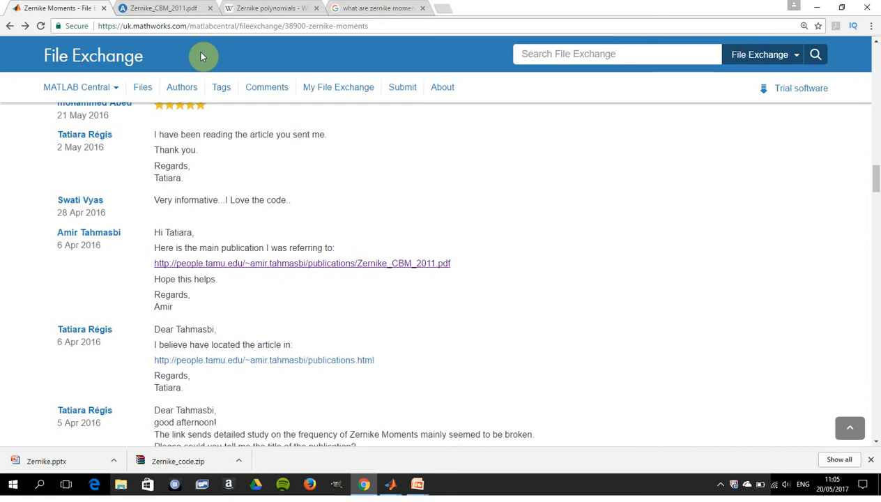
pyautogui.moveTo(341, 267)
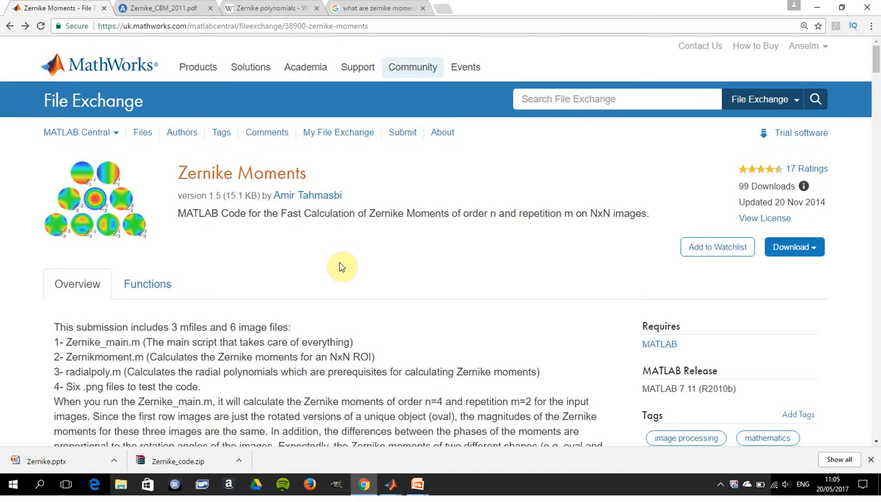
# Step: Highlight the abstract's best achieved FNR and FPR sentence, then move to the Zernike polynomials Wikipedia article
pyautogui.click(161, 8)
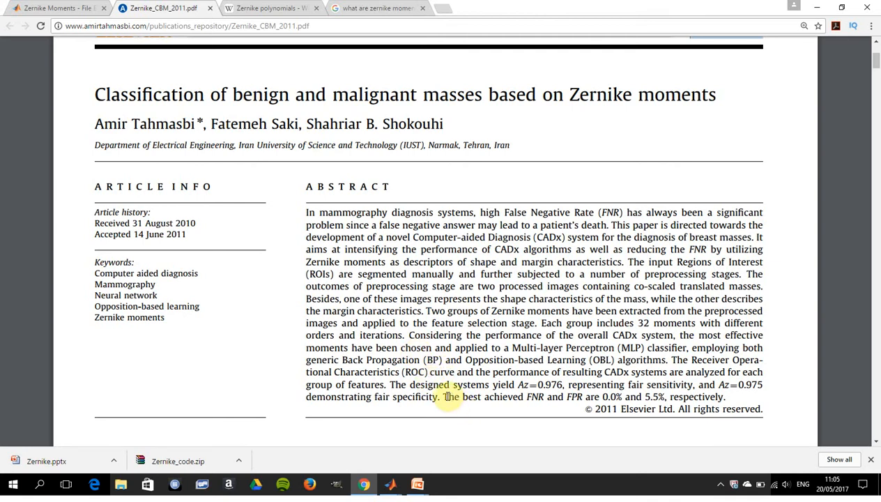
pyautogui.moveTo(443, 396); pyautogui.dragTo(565, 396)
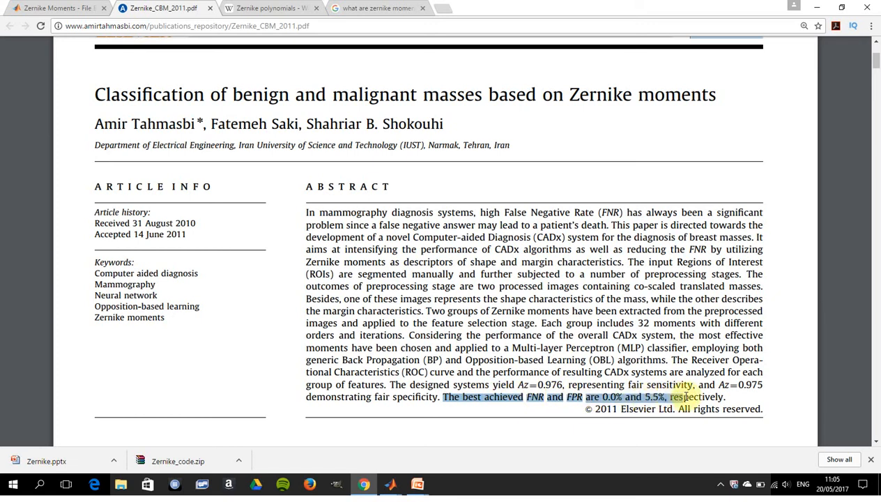
pyautogui.moveTo(686, 397); pyautogui.dragTo(725, 396)
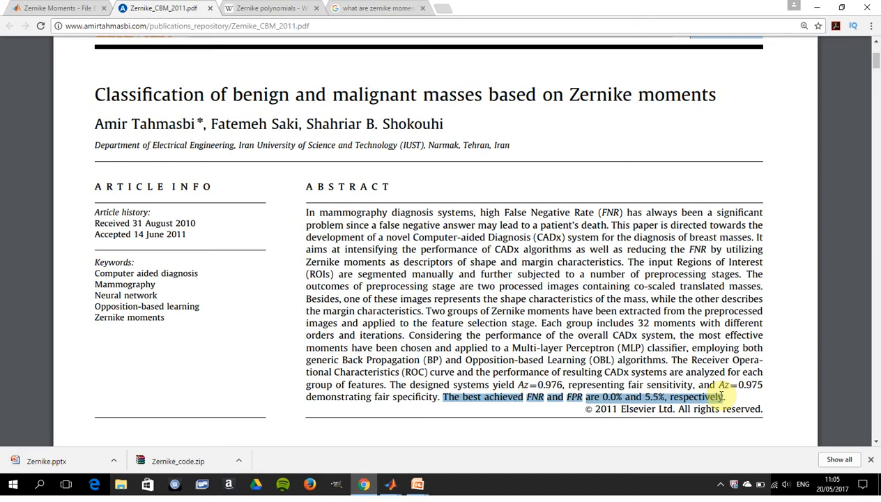
pyautogui.click(271, 8)
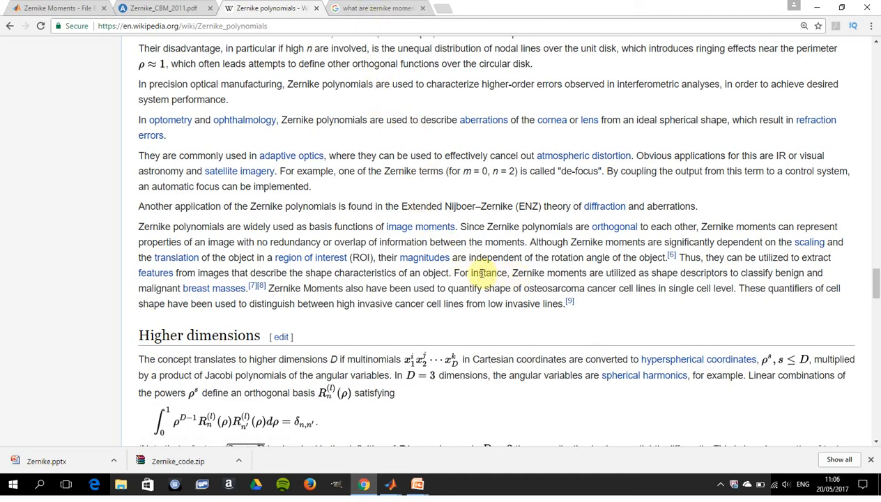
# Step: Highlight the Wikipedia passage on classifying breast masses and distinguishing cancer cell lines
pyautogui.moveTo(455, 272); pyautogui.dragTo(474, 287)
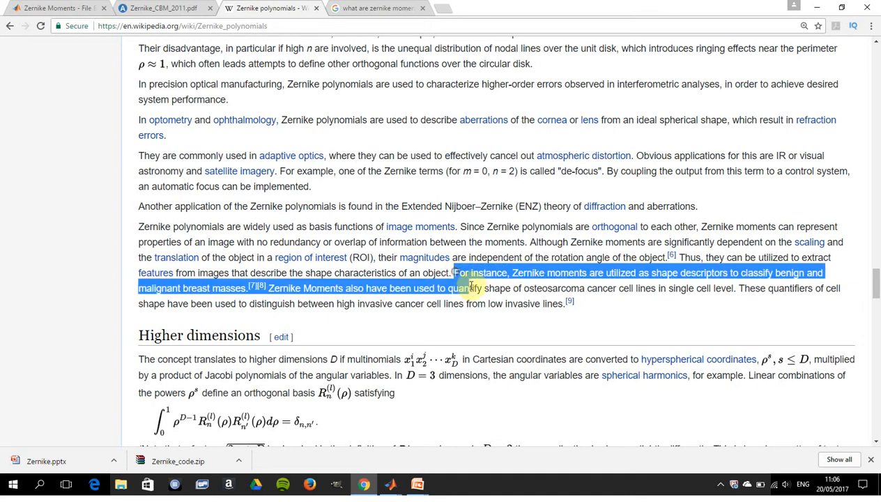
pyautogui.moveTo(471, 287); pyautogui.dragTo(569, 304)
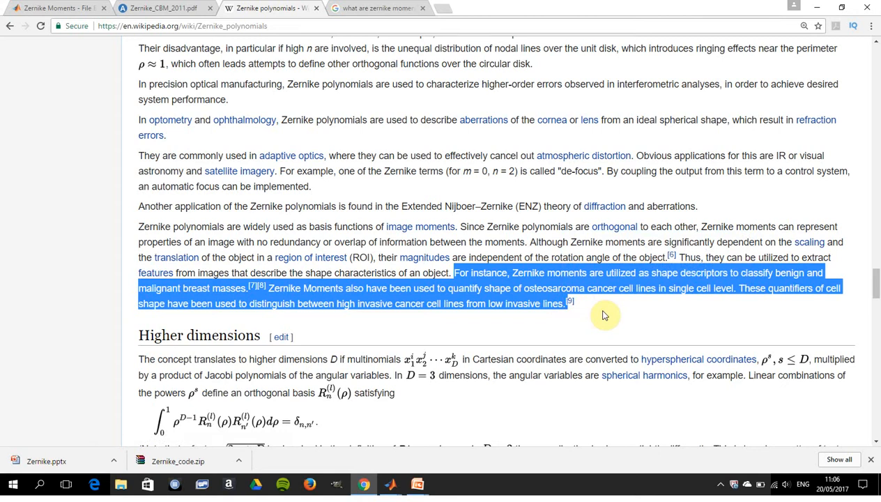
pyautogui.moveTo(602, 304)
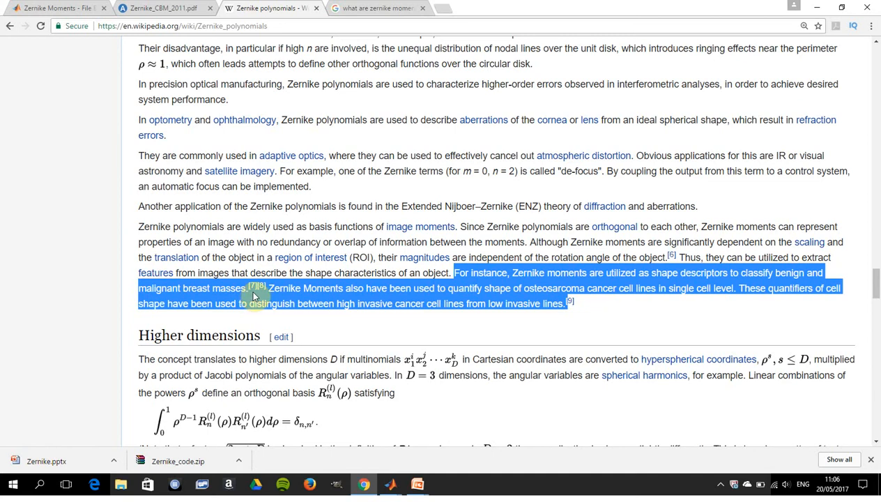
# Step: Review the Google results for 'what are zernike moments' and switch away from Chrome
pyautogui.click(377, 9)
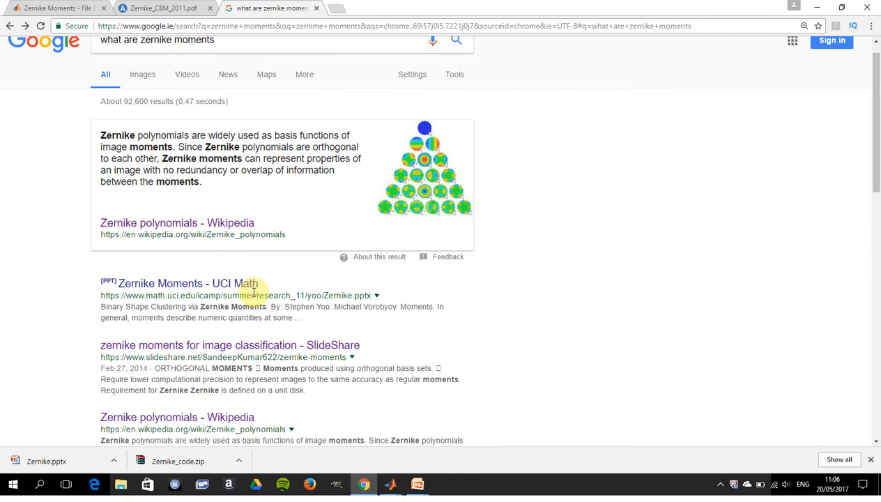
pyautogui.press('alt+tab')
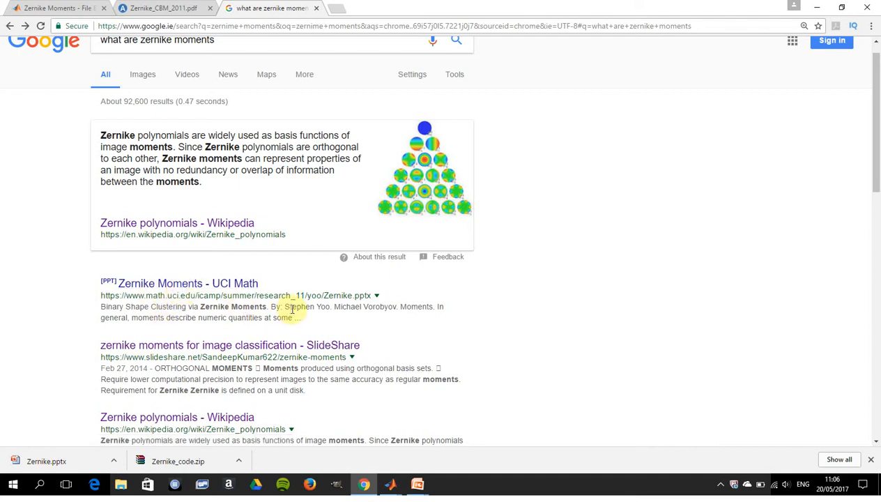
pyautogui.moveTo(371, 333)
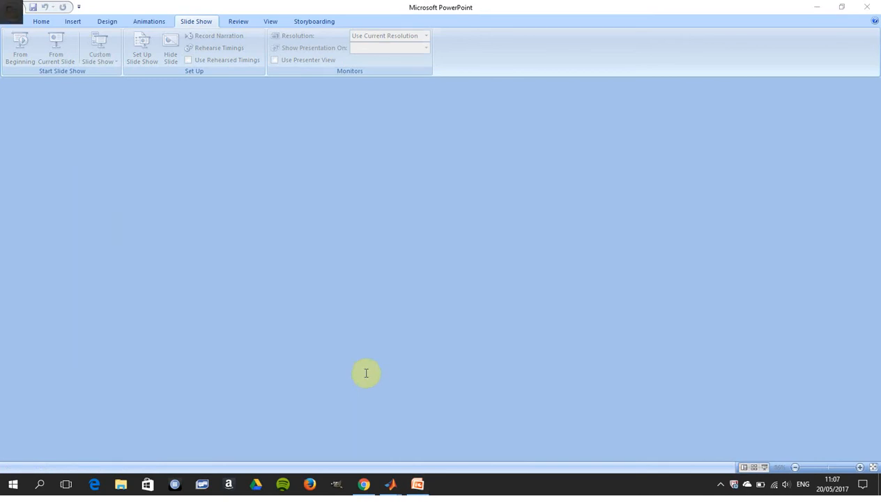
# Step: Publish the Zernike_main.m demo script to HTML from the MATLAB editor
pyautogui.click(391, 484)
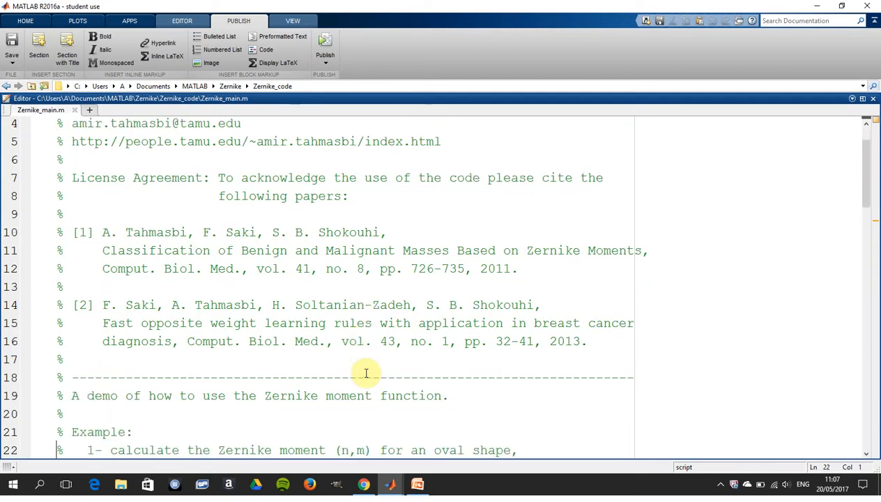
pyautogui.scroll(-3)
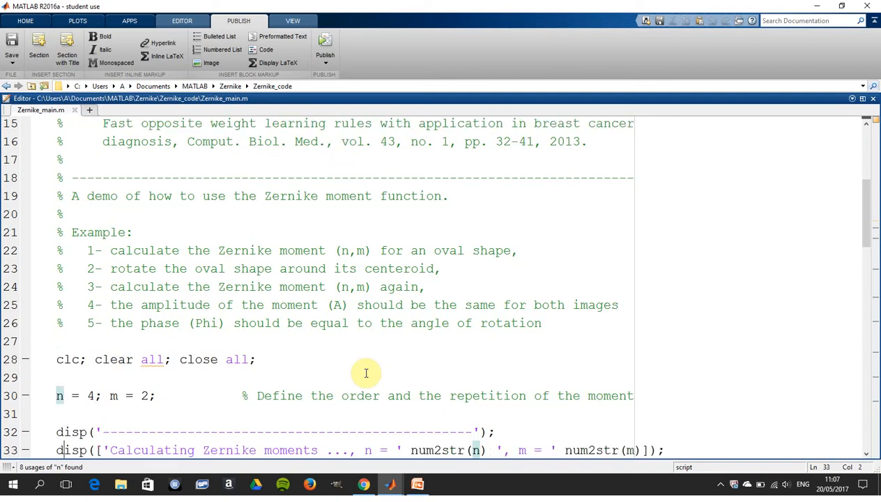
pyautogui.click(61, 396)
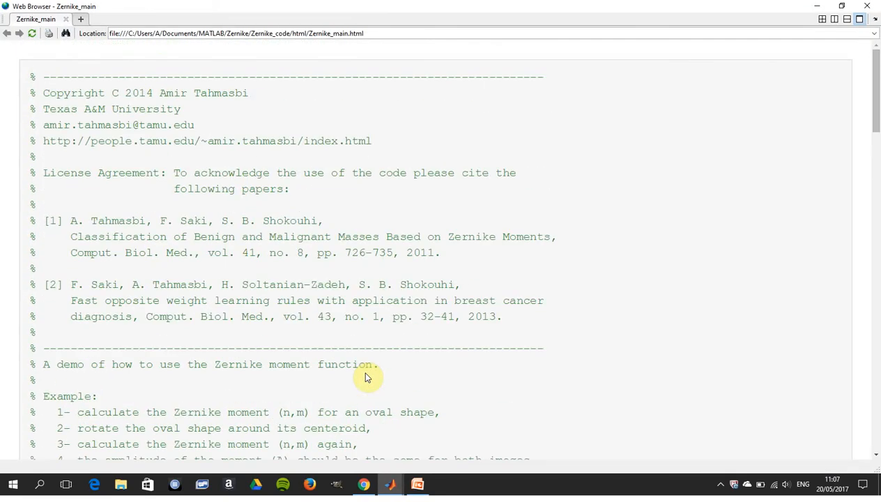
# Step: Scroll the published page past the code to the elapsed time and three oval figures with A and phi values
pyautogui.scroll(-3)
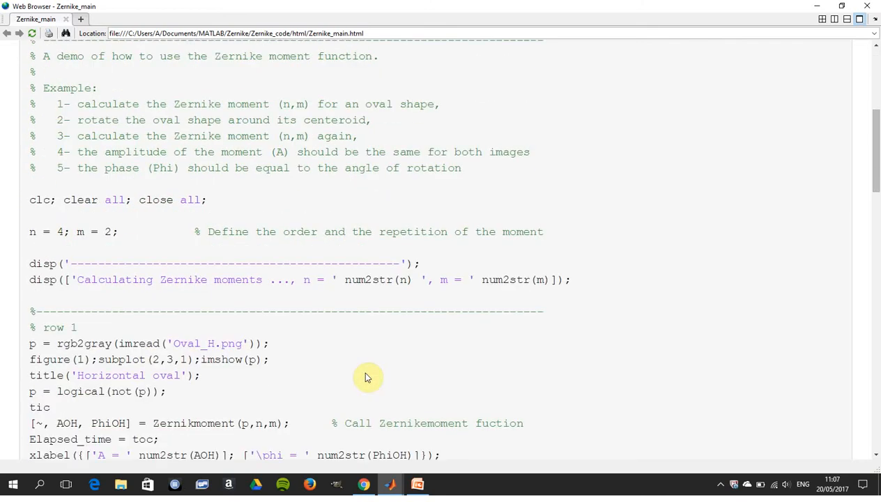
pyautogui.scroll(-3)
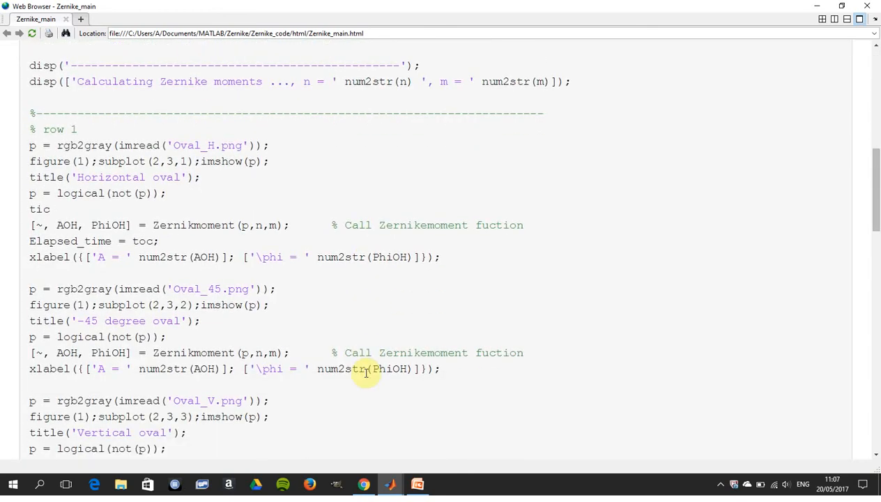
pyautogui.scroll(-3)
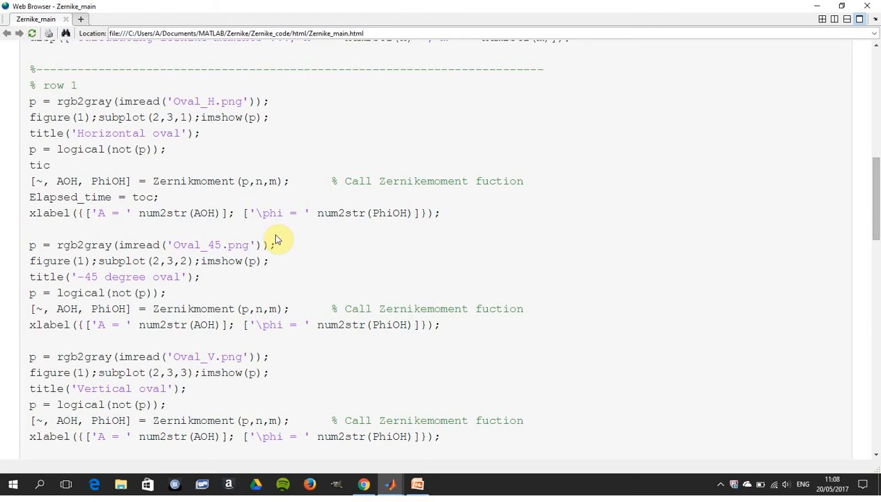
pyautogui.scroll(-3)
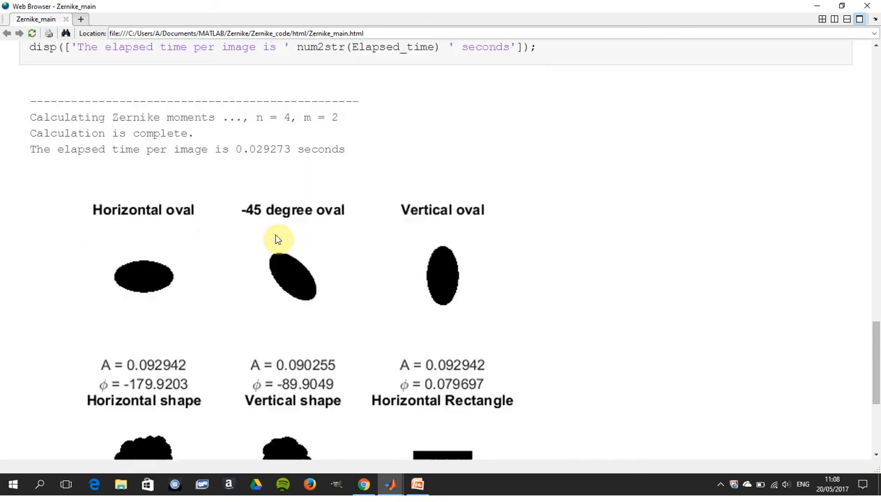
pyautogui.scroll(-3)
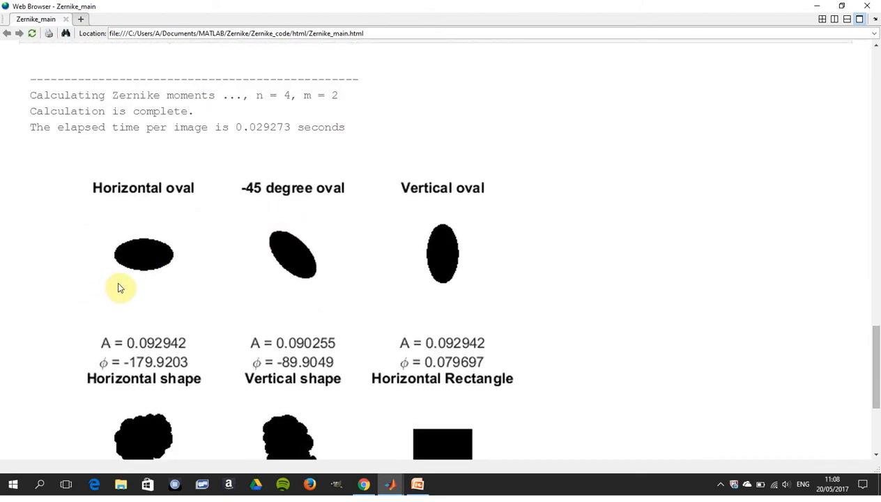
pyautogui.moveTo(279, 264)
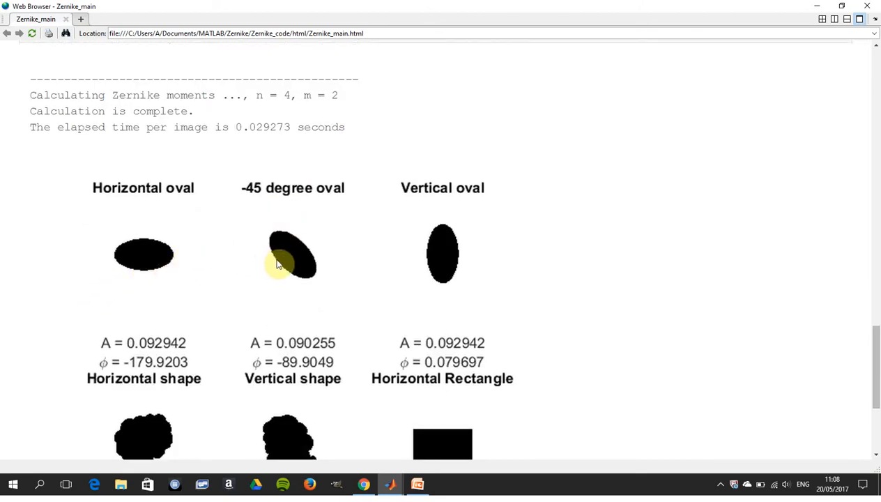
pyautogui.moveTo(217, 349)
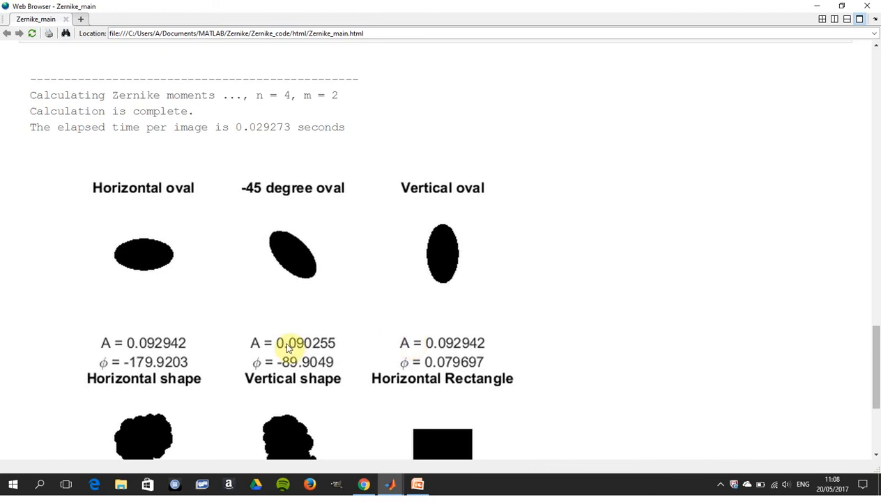
pyautogui.moveTo(188, 375)
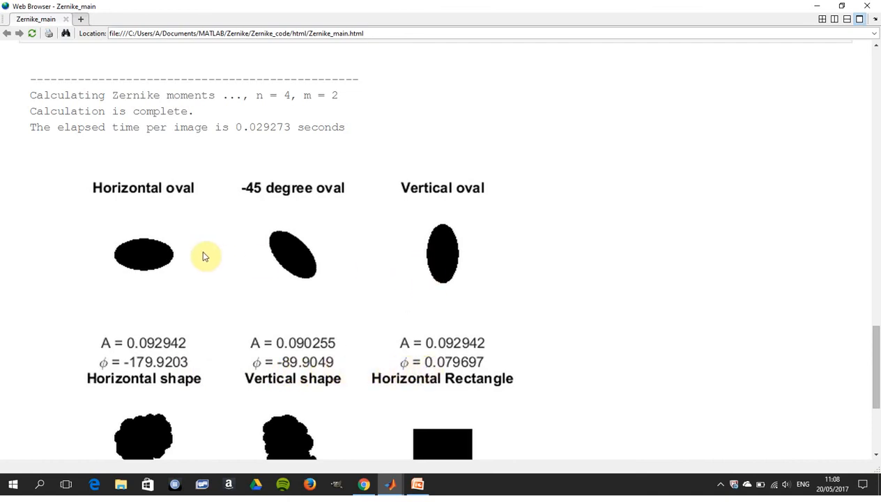
pyautogui.moveTo(166, 261)
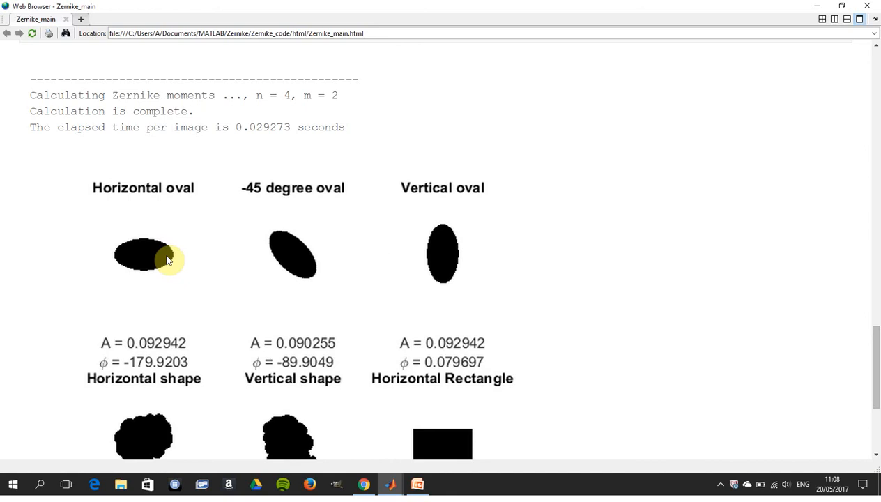
pyautogui.moveTo(252, 268)
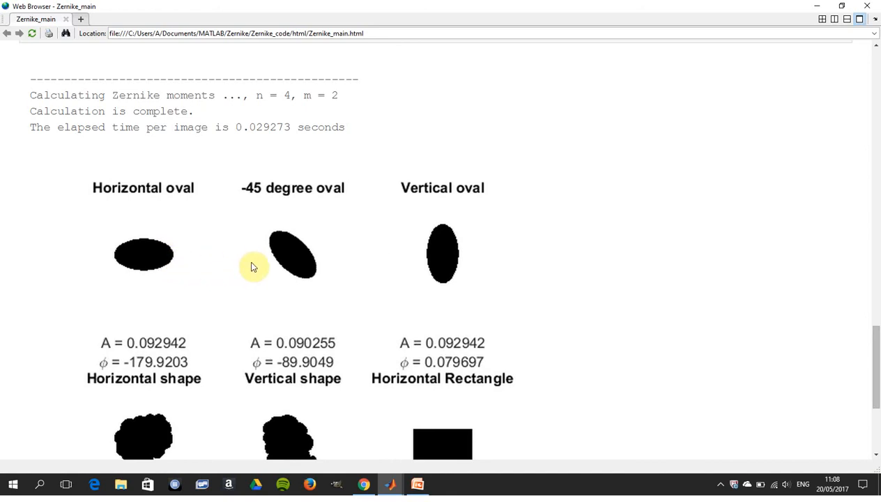
pyautogui.moveTo(231, 296)
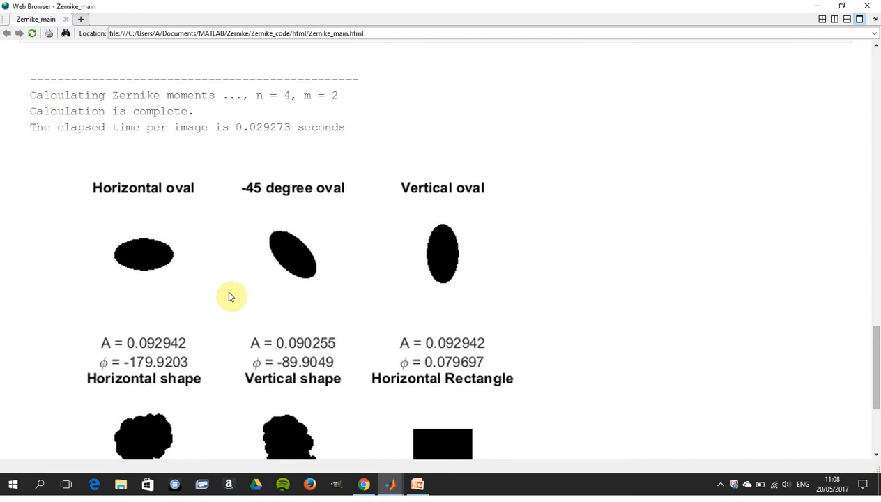
# Step: Scroll to the A and phi values for the horizontal shape, vertical shape and horizontal rectangle
pyautogui.scroll(-3)
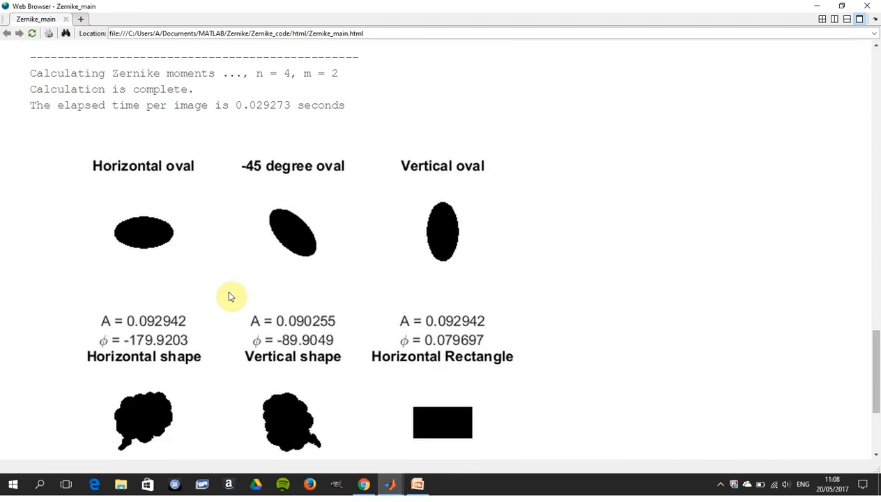
pyautogui.scroll(-3)
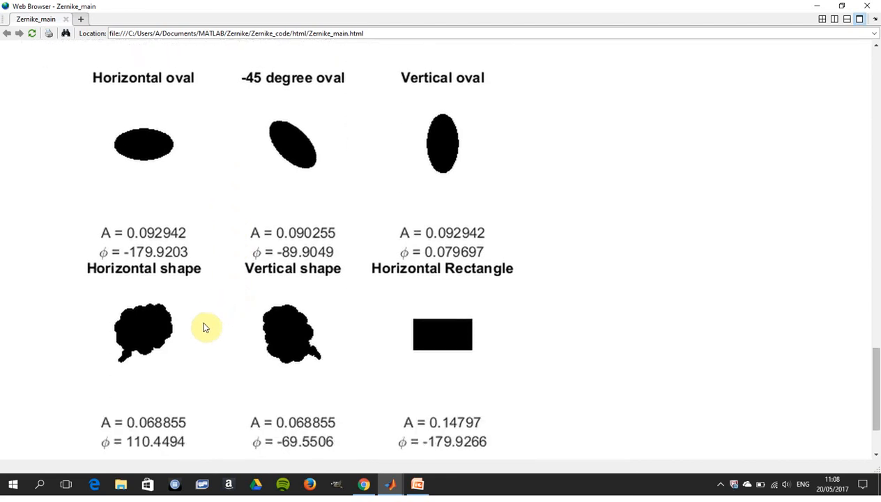
pyautogui.moveTo(353, 349)
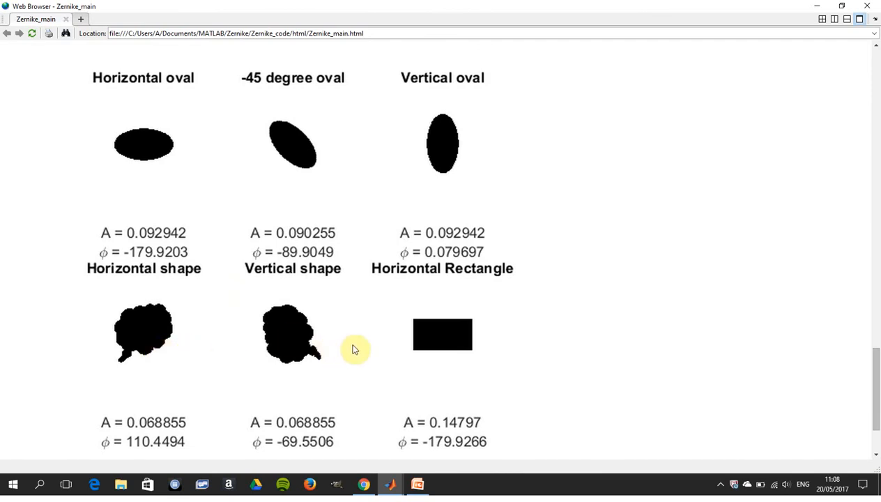
pyautogui.scroll(-3)
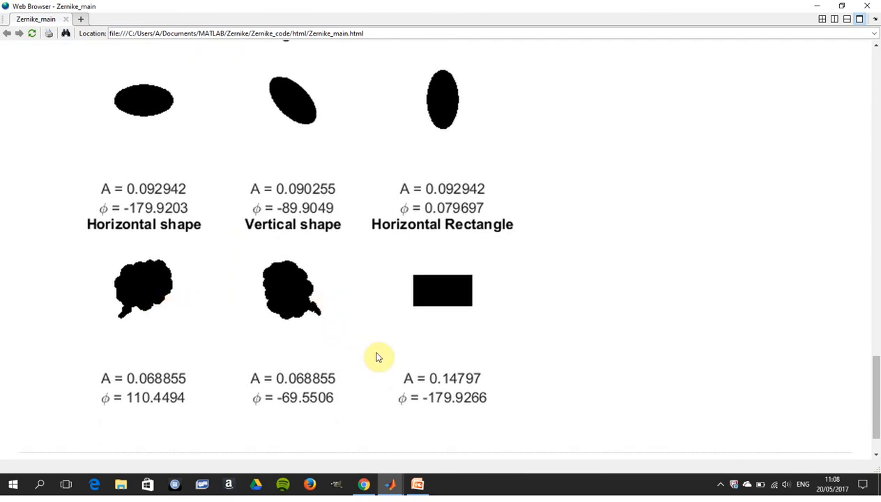
pyautogui.moveTo(164, 390)
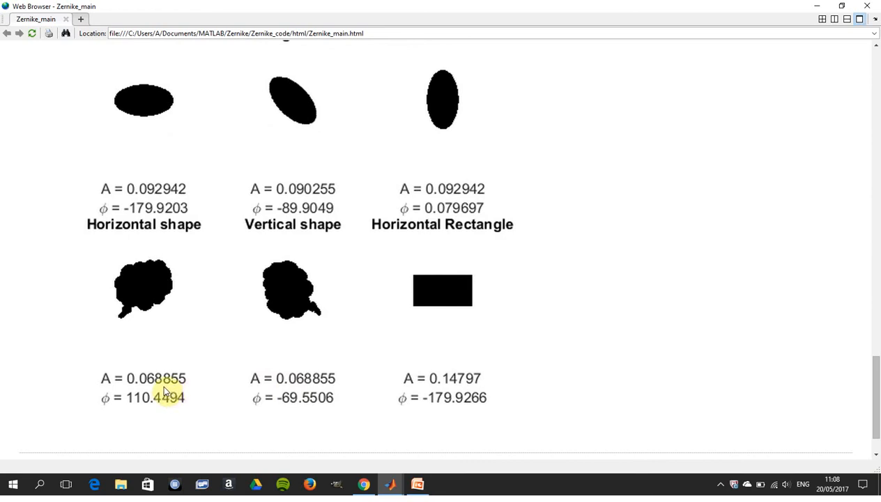
pyautogui.moveTo(319, 314)
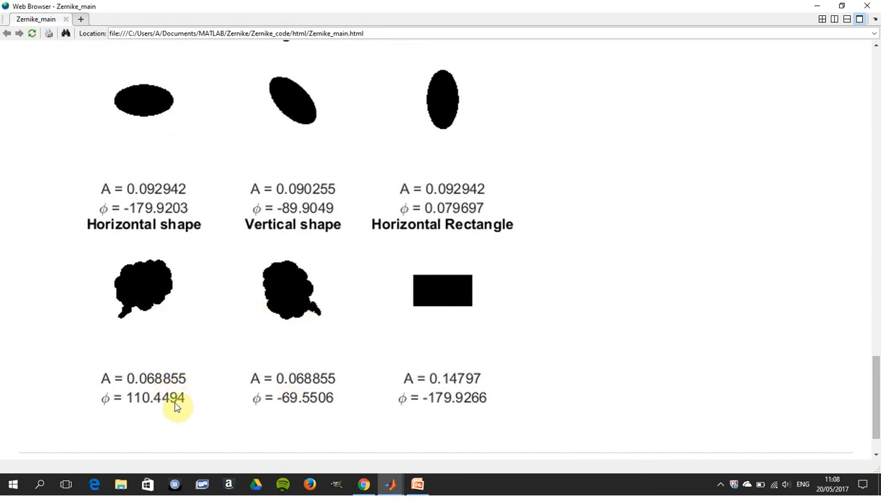
pyautogui.moveTo(195, 408)
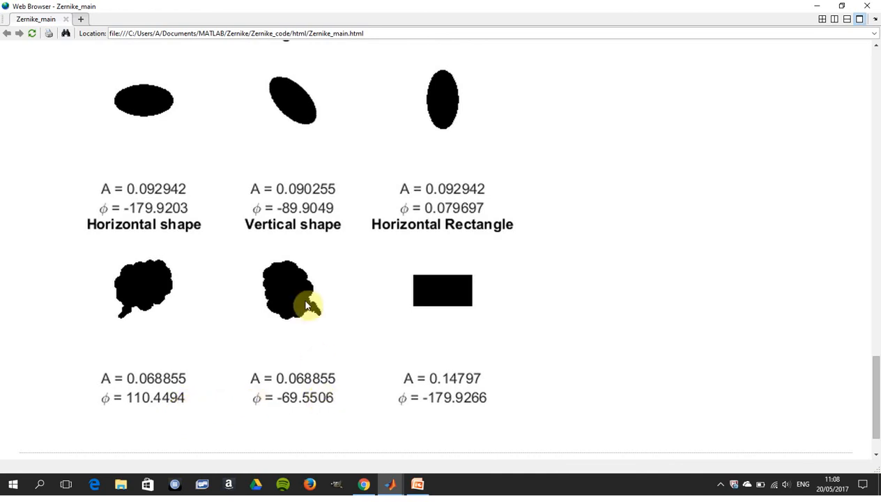
pyautogui.moveTo(292, 310)
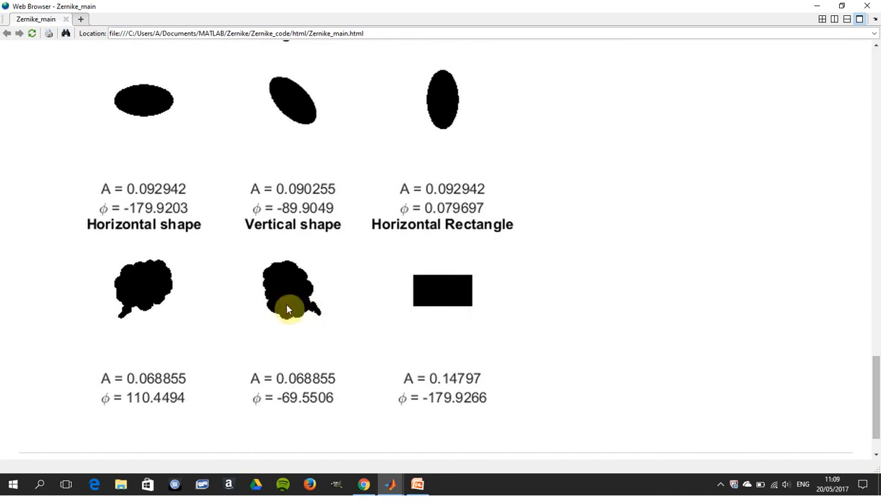
pyautogui.moveTo(242, 309)
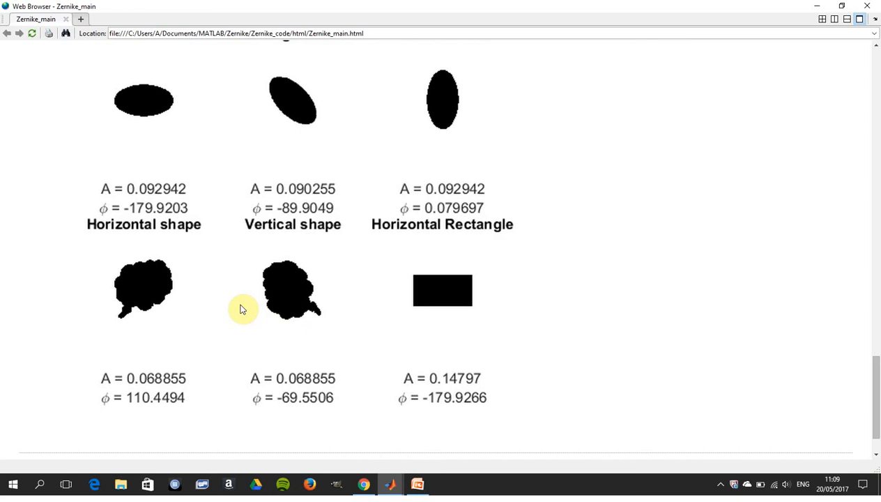